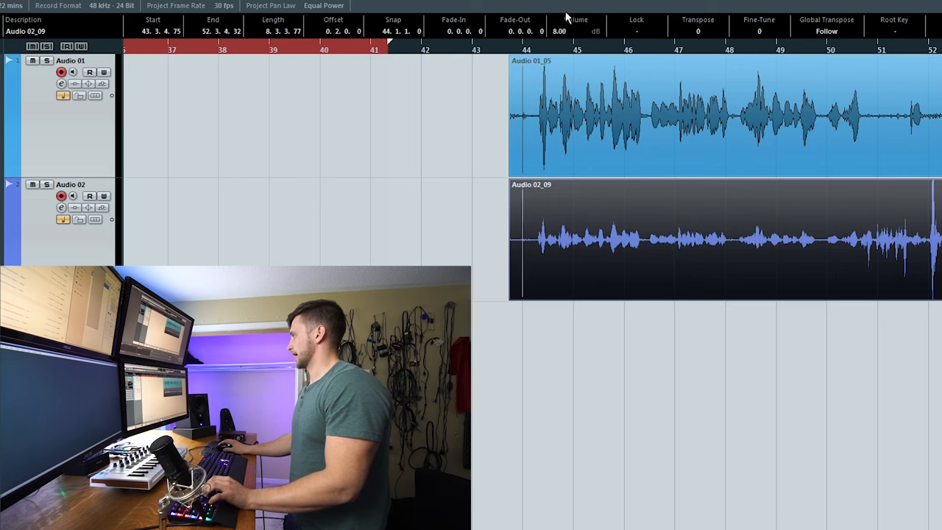
- Raise the Audio 02_09 clip's Volume in the info line to 17.50 dB
{"action": "left_click_drag", "start_coordinate": [560, 31], "coordinate": [567, 15]}
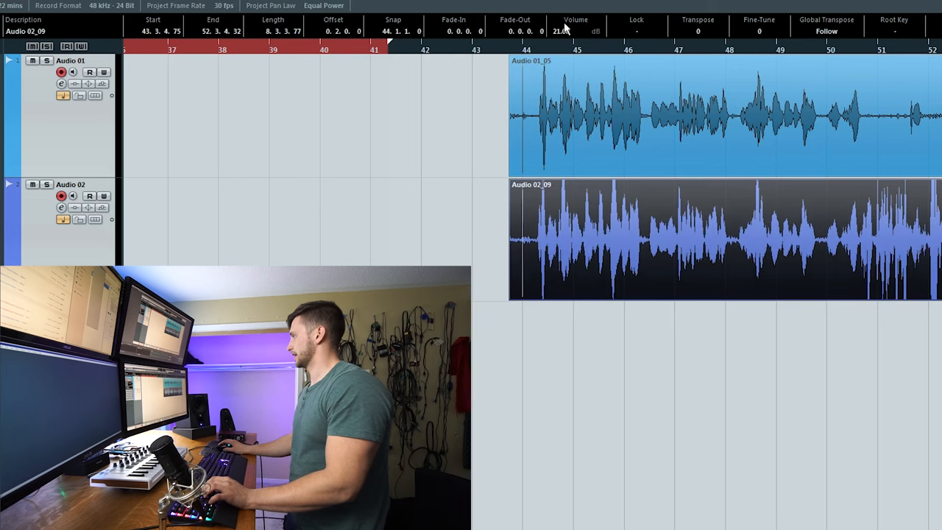
{"action": "left_click", "coordinate": [575, 31]}
{"action": "type", "text": "17.5"}
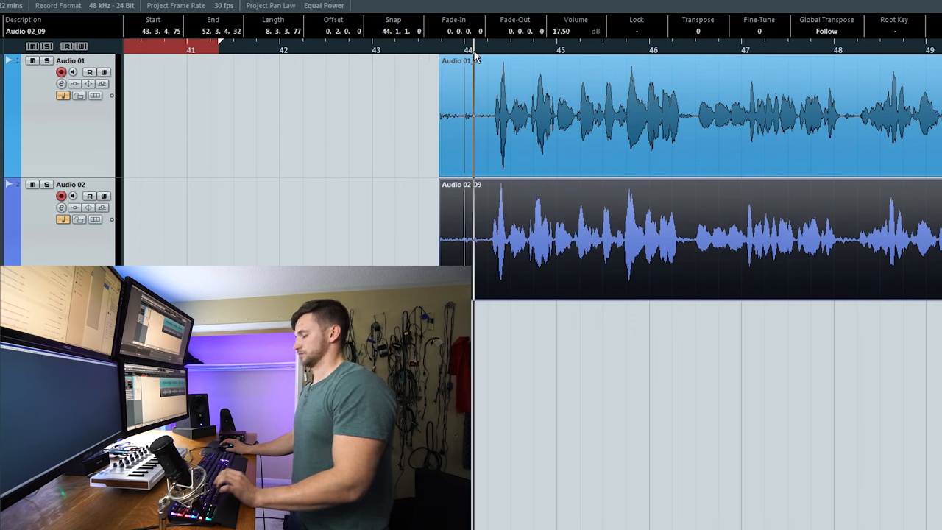
{"action": "mouse_move", "coordinate": [368, 257]}
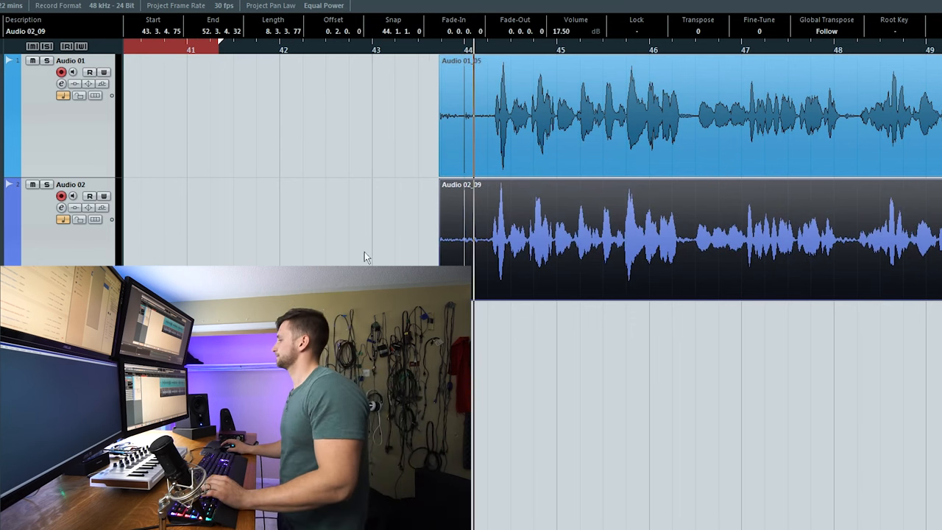